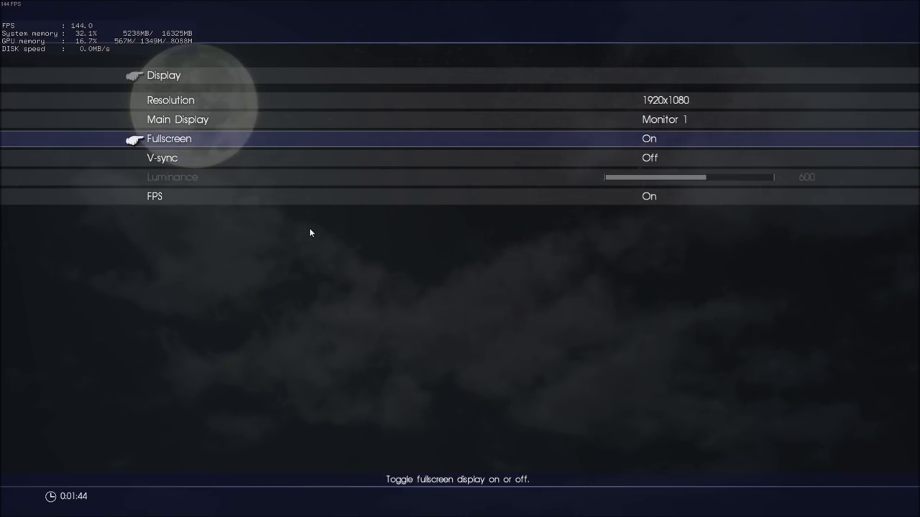
Step: Review V-sync (off) in Display settings and back out to the options categories
key("down")
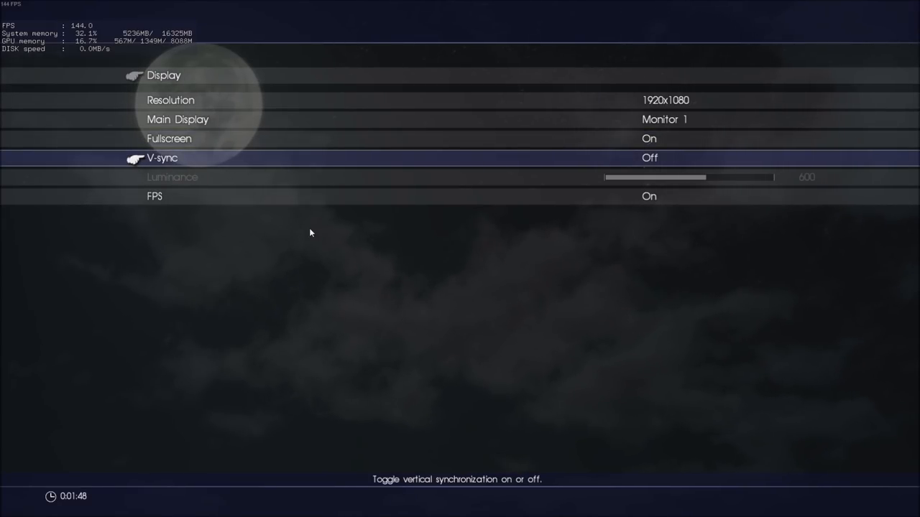
key("down")
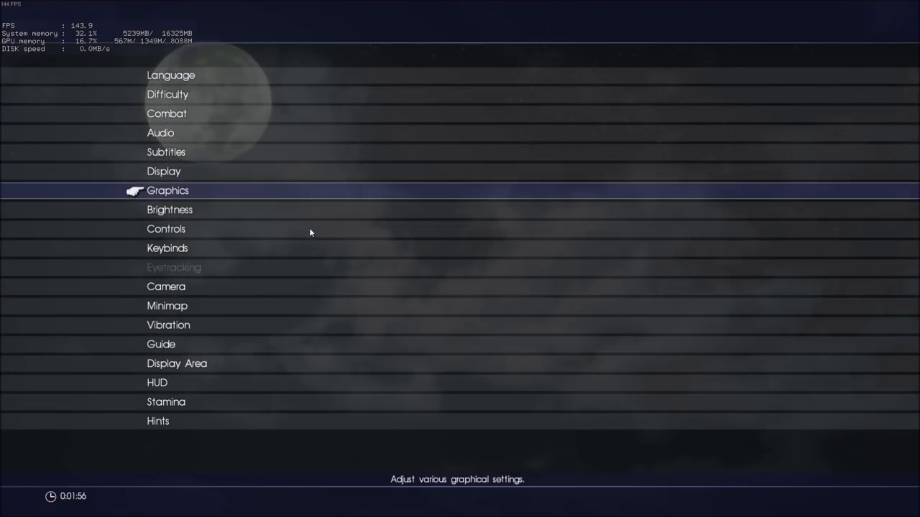
Step: Enter Graphics settings showing 120 fps limit and move down to the Shadows entry
left_click(166, 190)
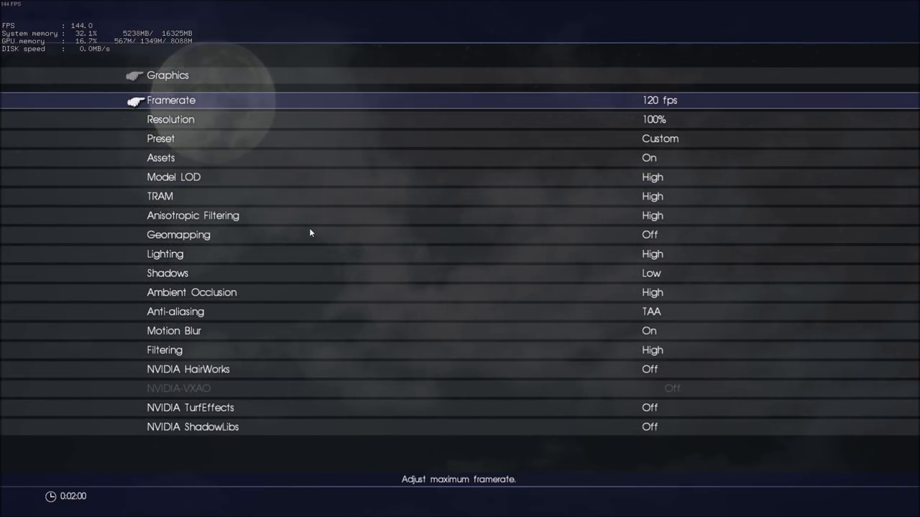
left_click(658, 100)
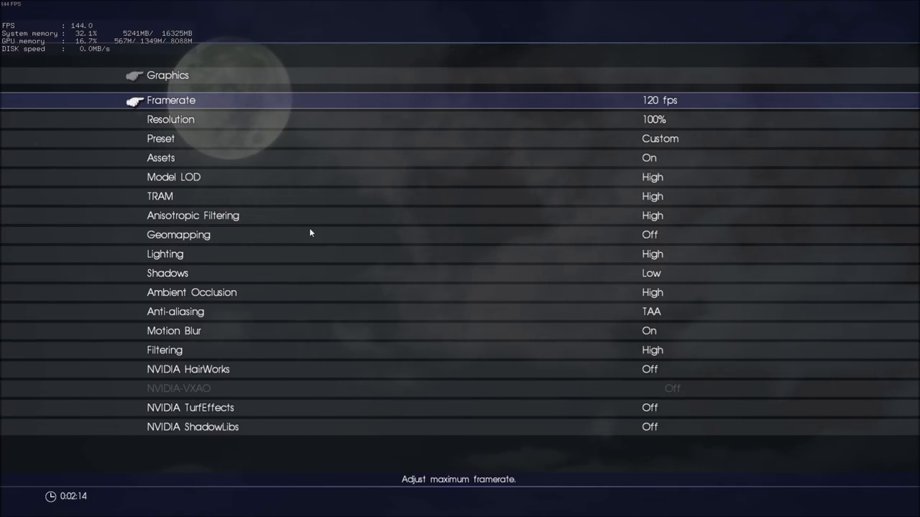
key("Down")
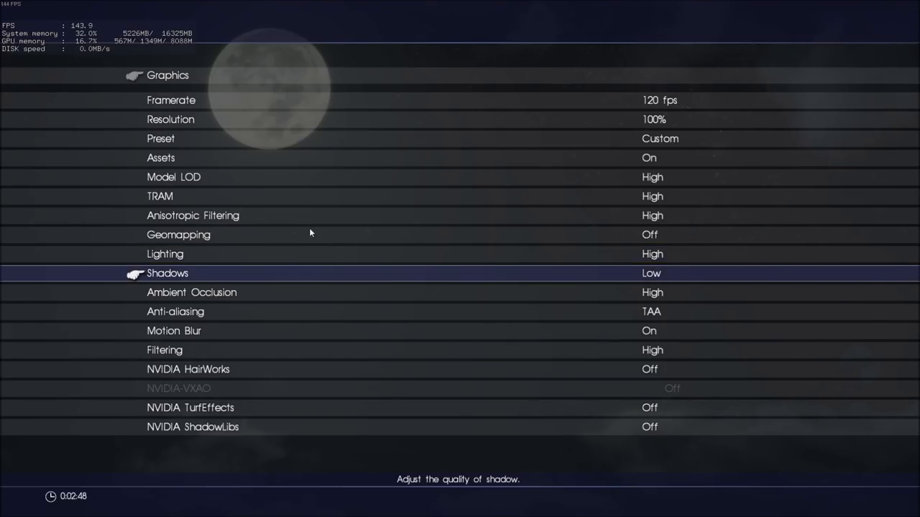
left_click(651, 273)
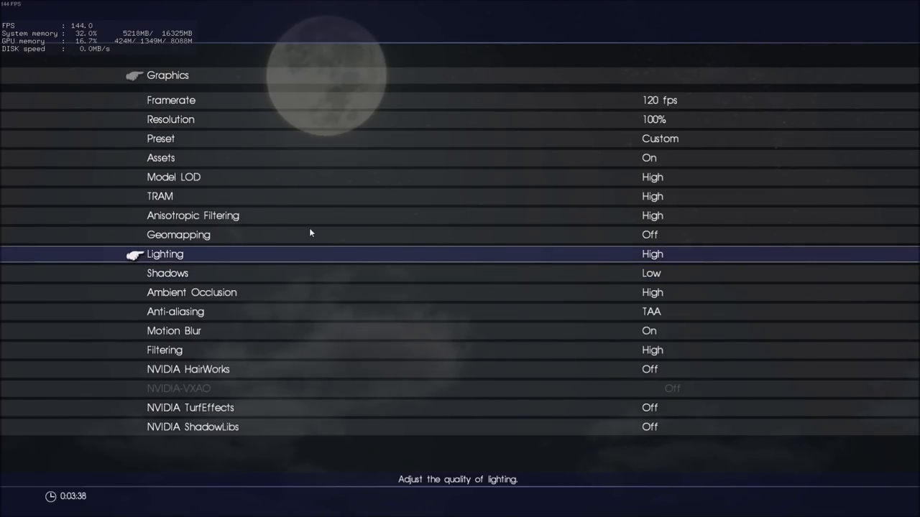
key("down")
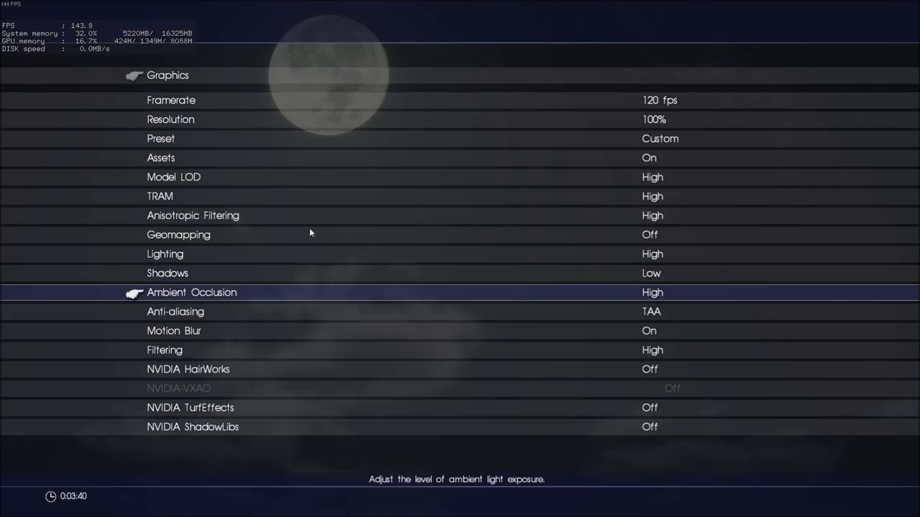
left_click(653, 294)
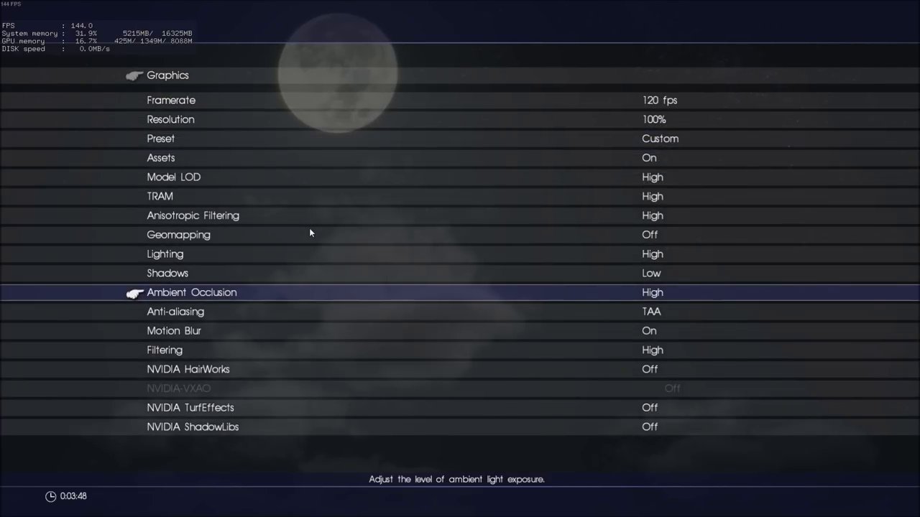
key("down")
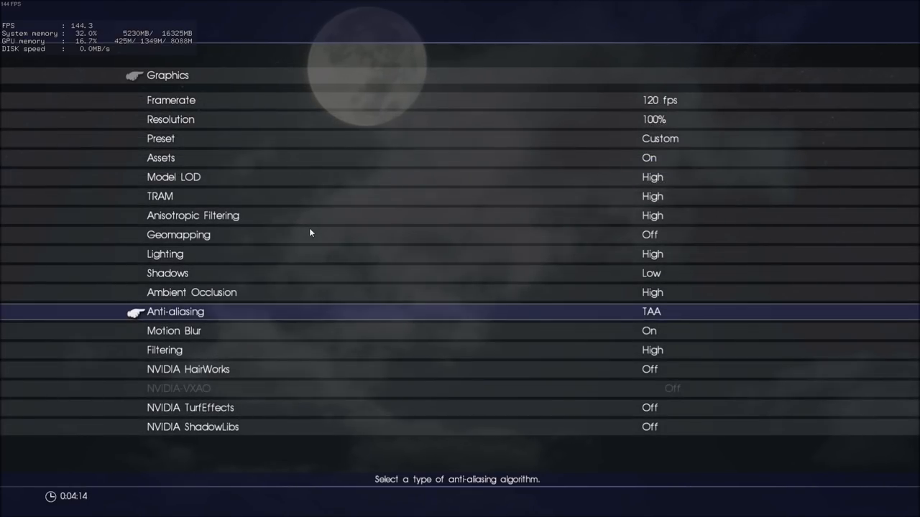
Step: Switch Motion Blur to Off and leave screen Filtering at High after viewing its choices
key("down")
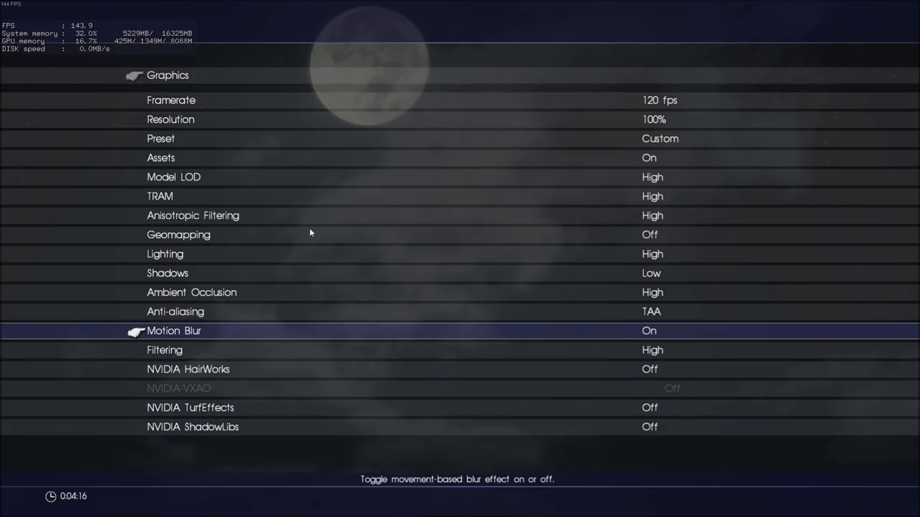
left_click(648, 330)
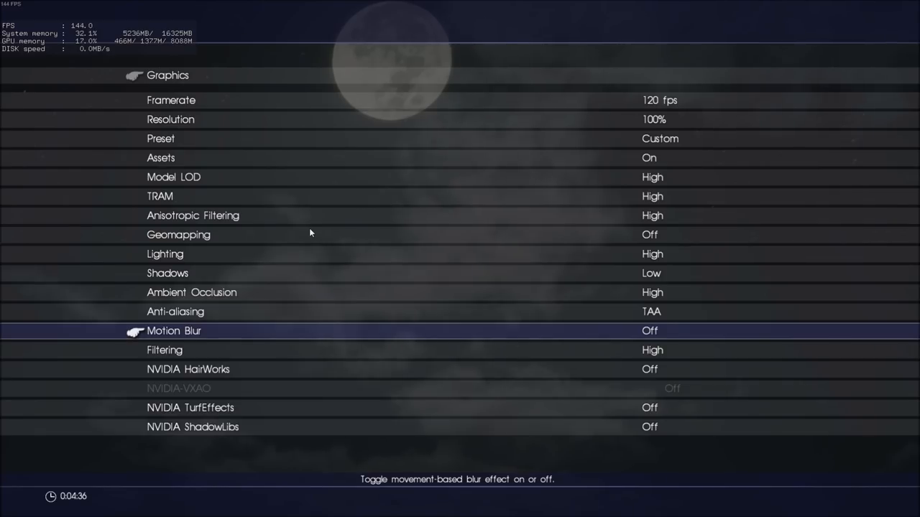
key("down")
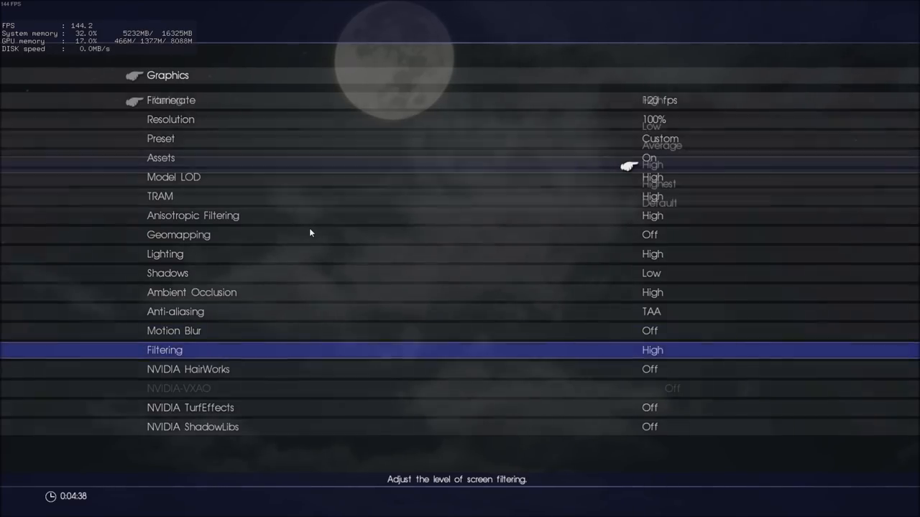
left_click(164, 351)
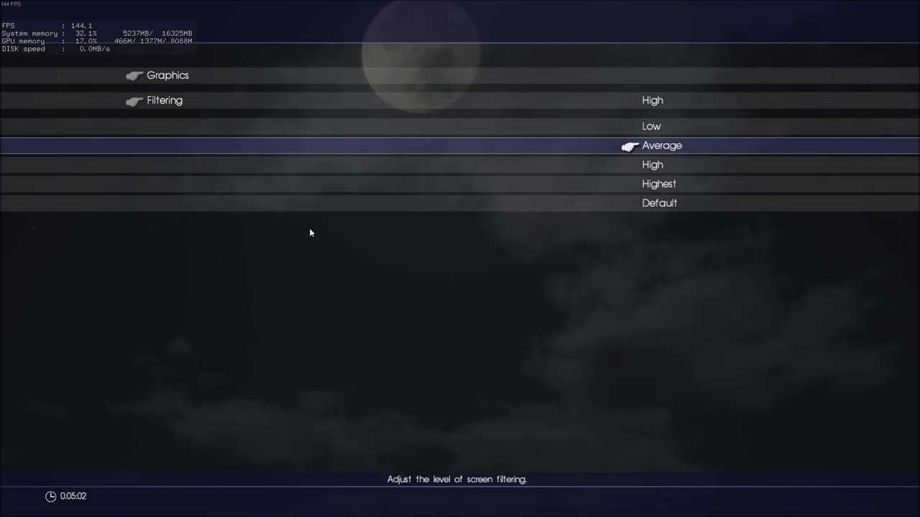
left_click(652, 164)
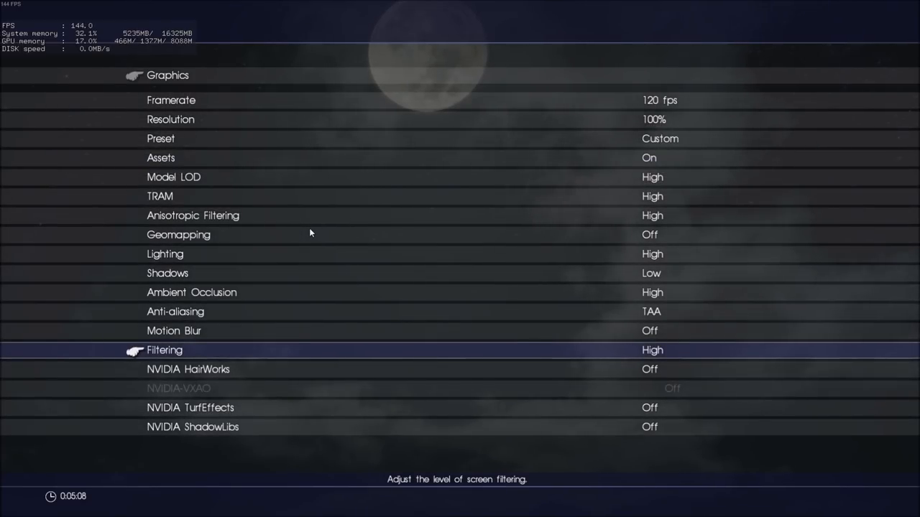
key("Down")
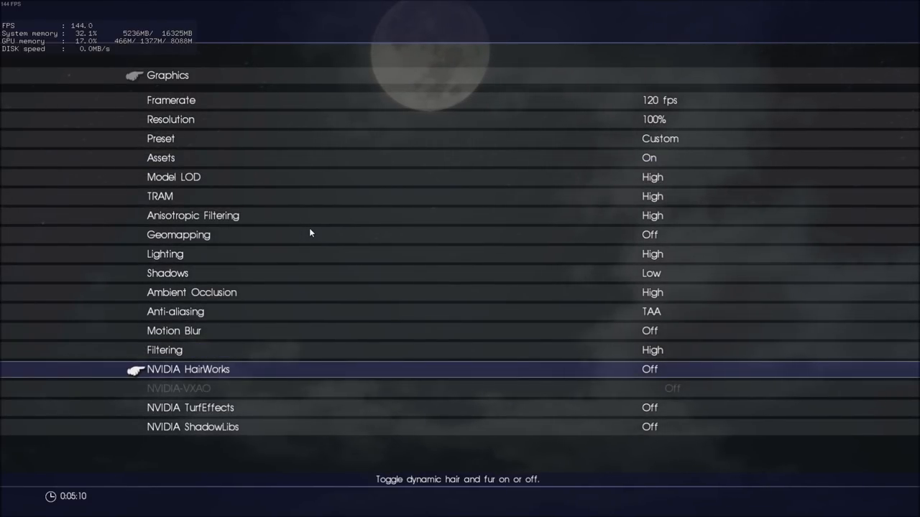
key("Down")
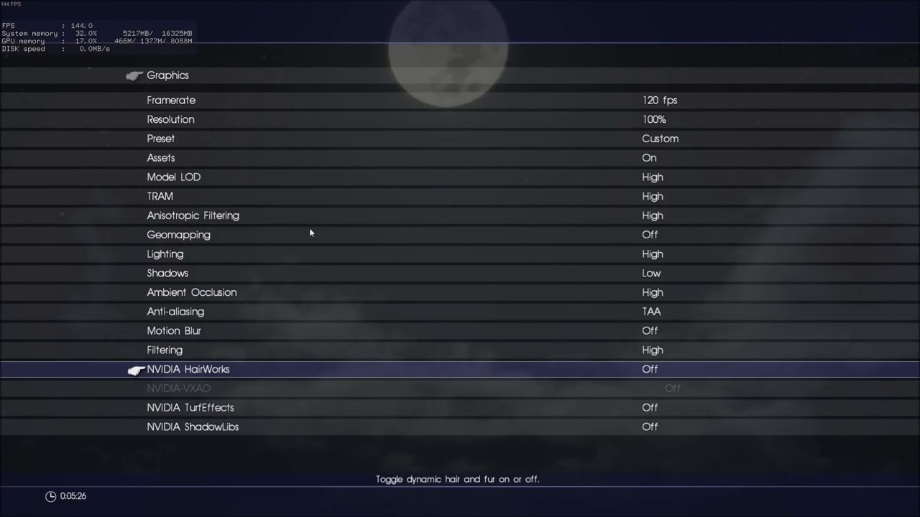
key("down")
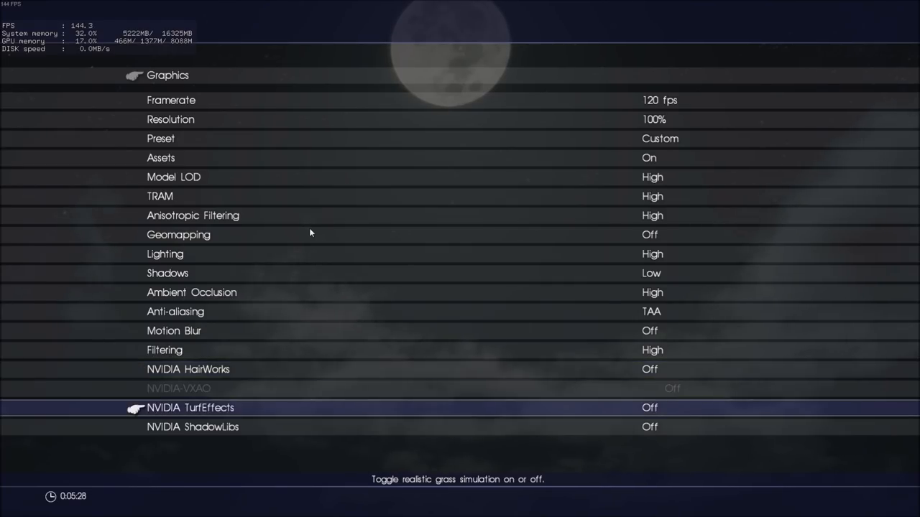
key("up")
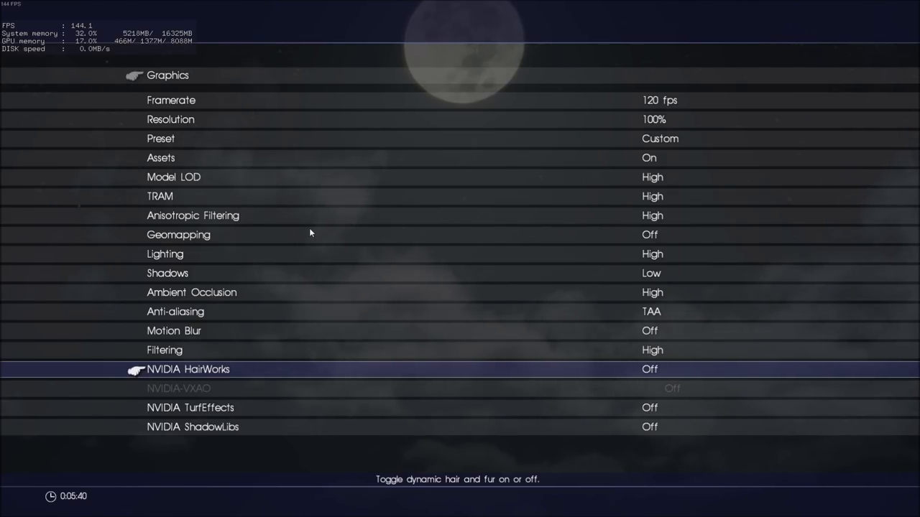
key("down")
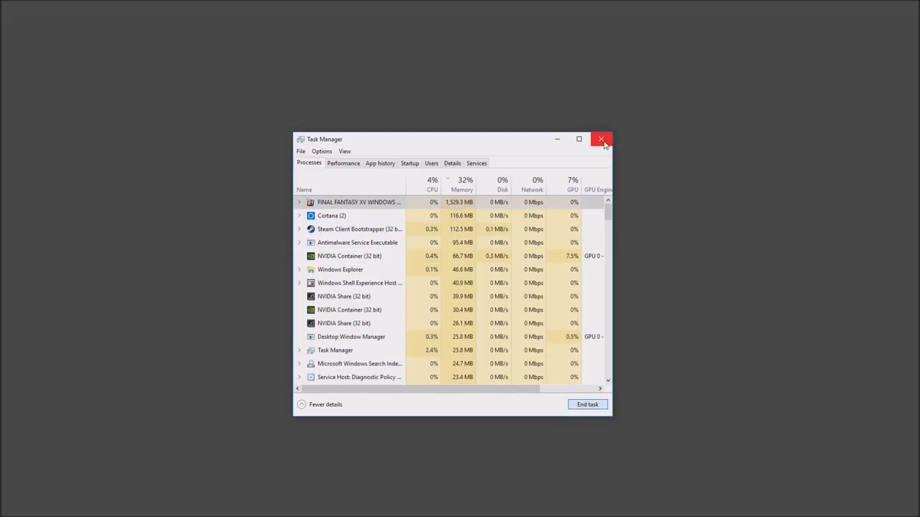
Step: Close Task Manager and load GraphicsConfig from the savestorage folder into Notepad
left_click(601, 138)
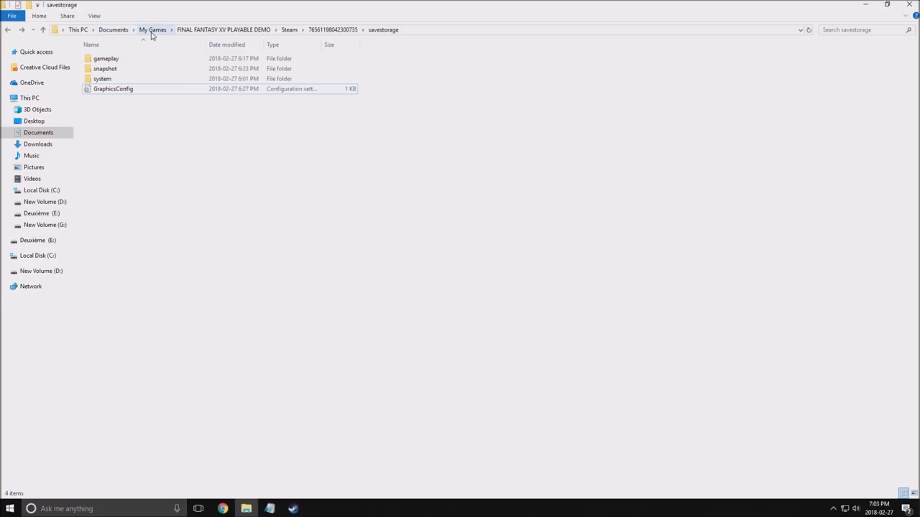
mouse_move(319, 40)
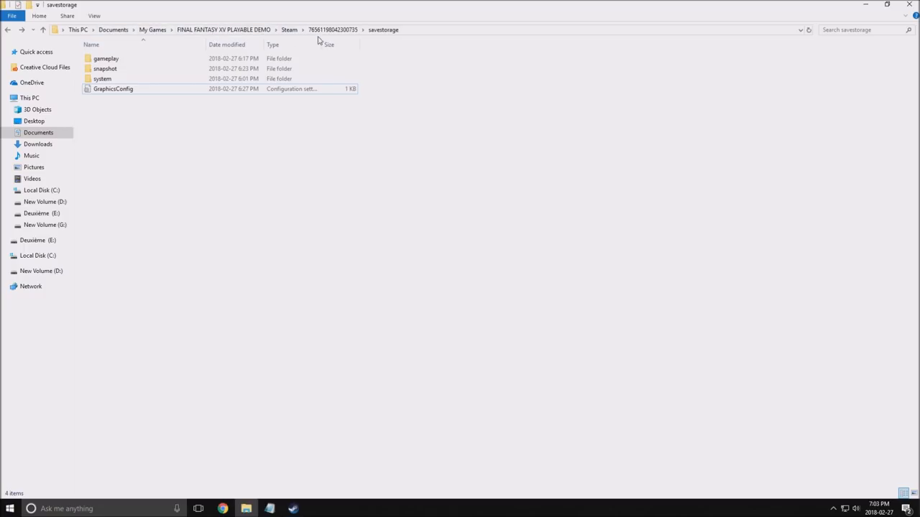
left_click(112, 90)
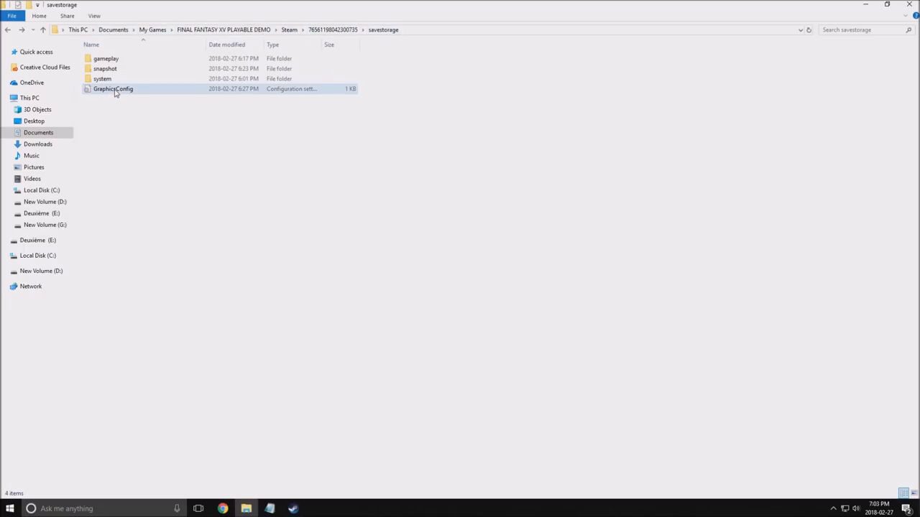
double_click(112, 89)
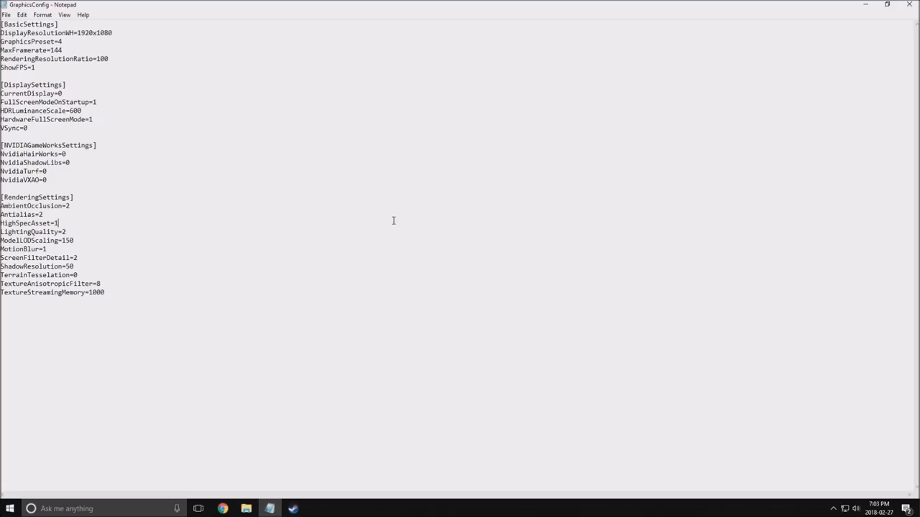
mouse_move(213, 95)
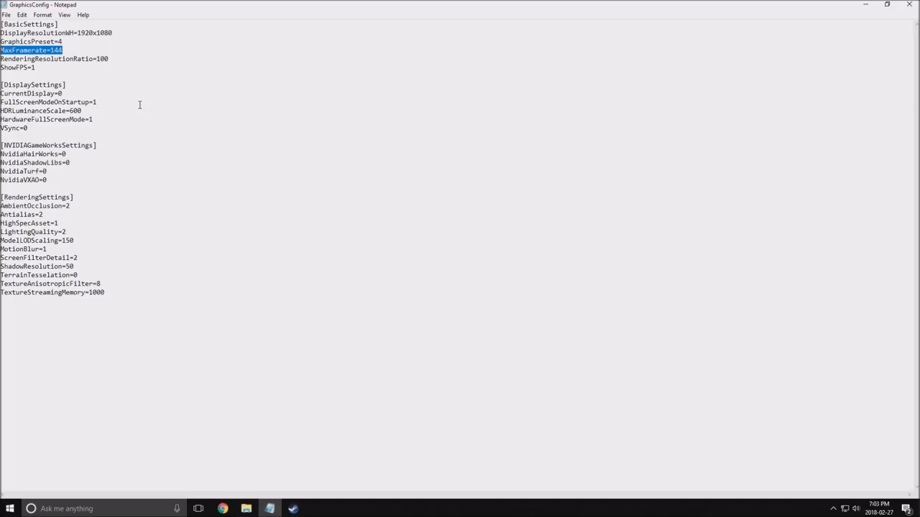
mouse_move(43, 132)
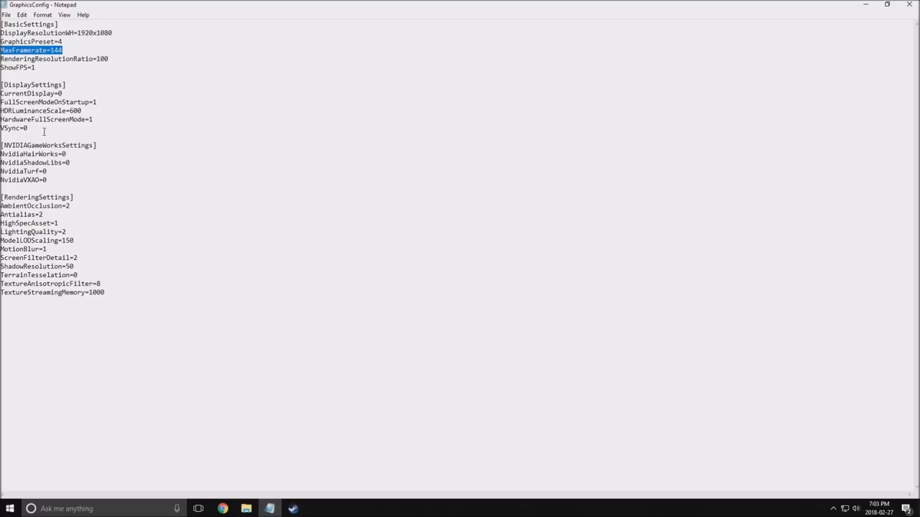
Step: Inspect MaxFramerate 144, ShadowResolution 50 and TextureAnisotropicFilter 0 lines, then reach the File menu
left_click(84, 259)
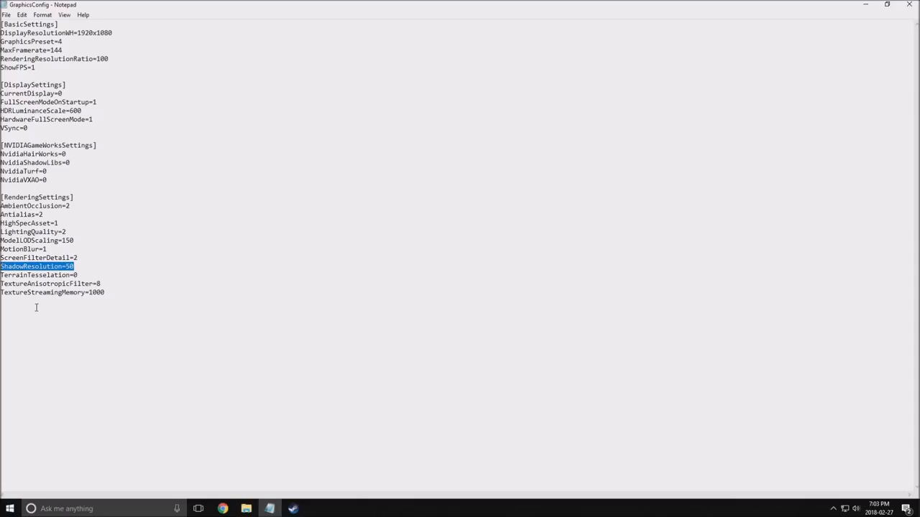
left_click(153, 293)
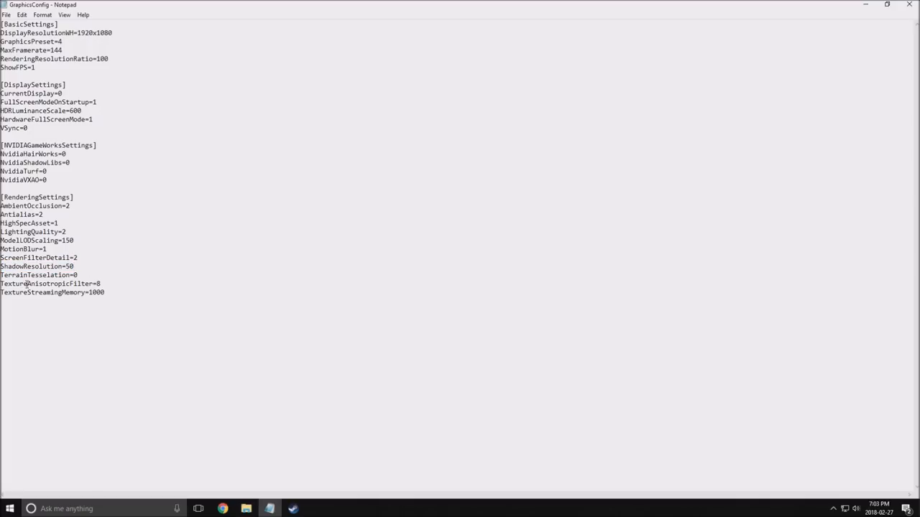
double_click(51, 283)
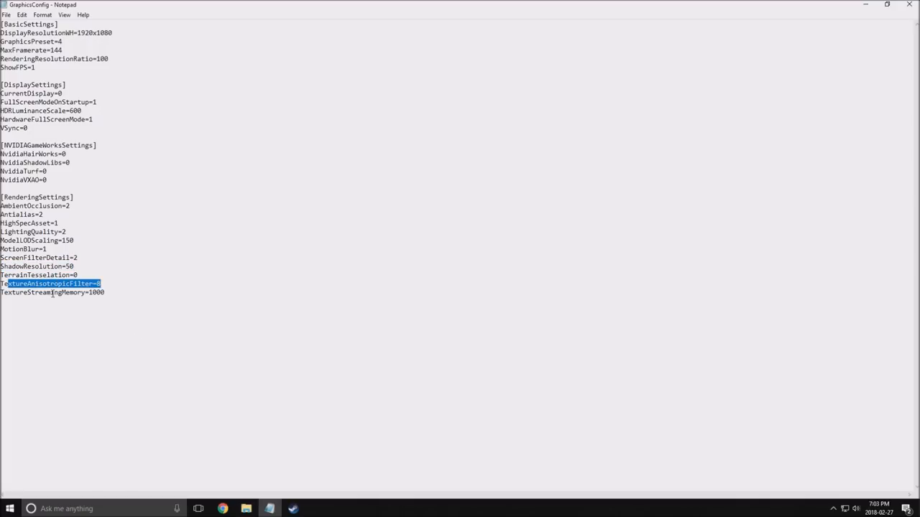
double_click(12, 293)
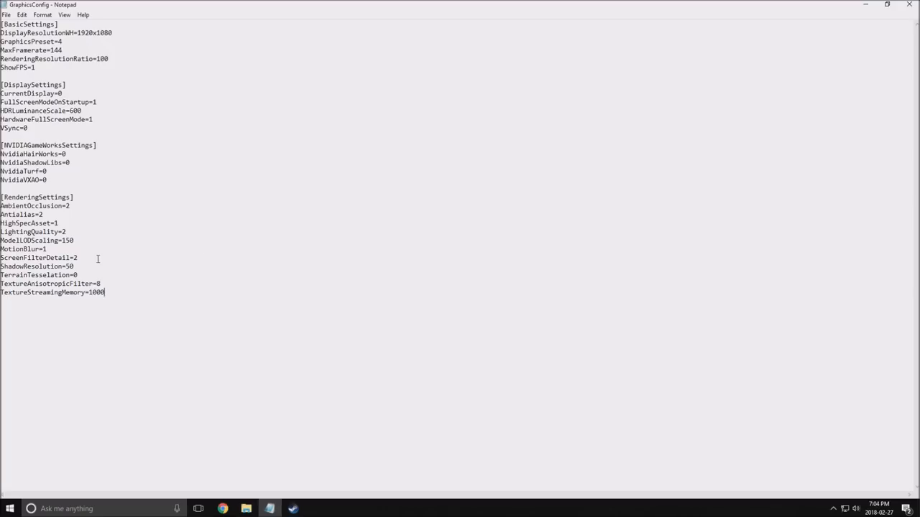
left_click(6, 14)
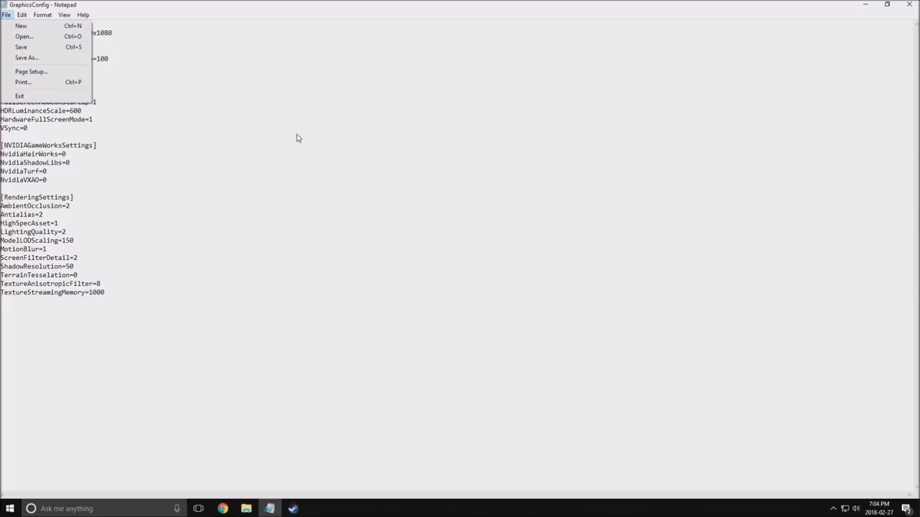